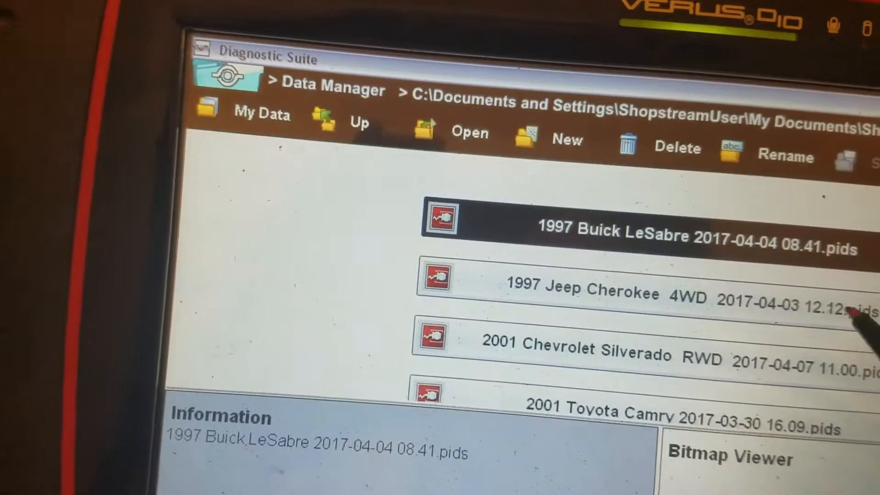
Open the saved 1997 Jeep Cherokee 4WD .pids scan in ScannerDataViewer.
click(573, 288)
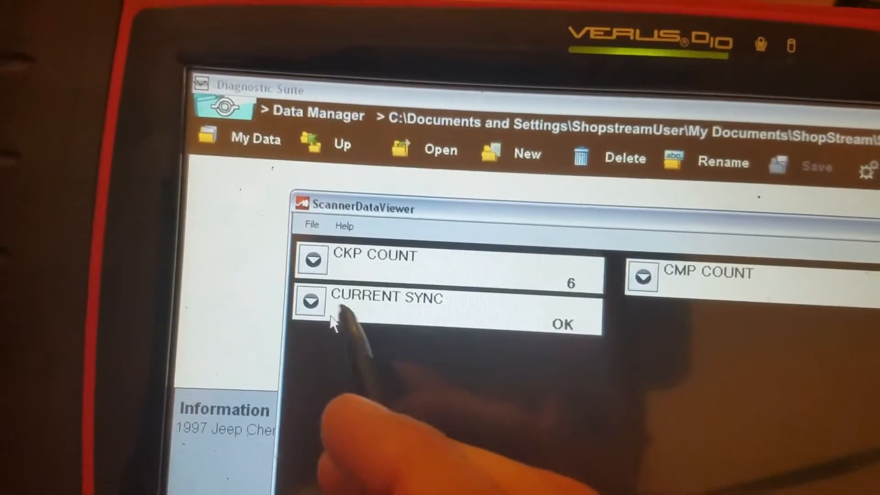
Expand Current Sync into a graph showing steady OK, with CKP count 88 and CMP count 36.
click(311, 302)
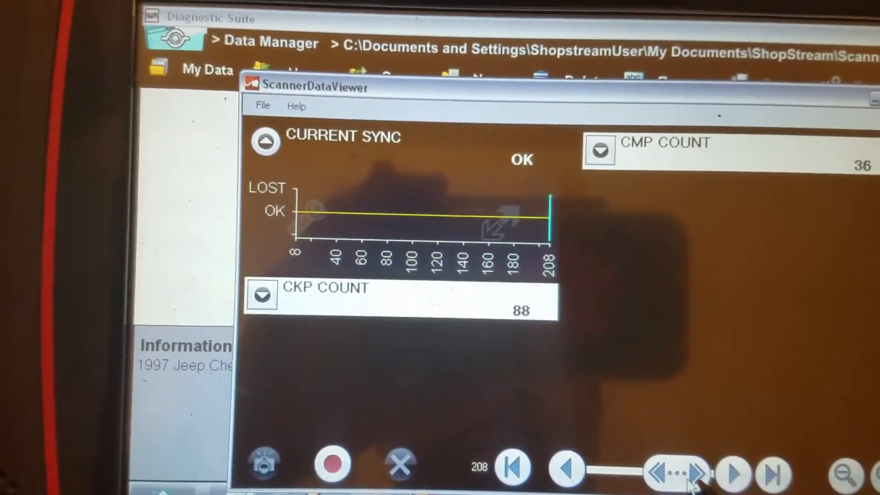
Close the scan viewer and open the '97 jeep cherokee 4.0 bad ckp and cam.vsm' scope recording.
click(677, 470)
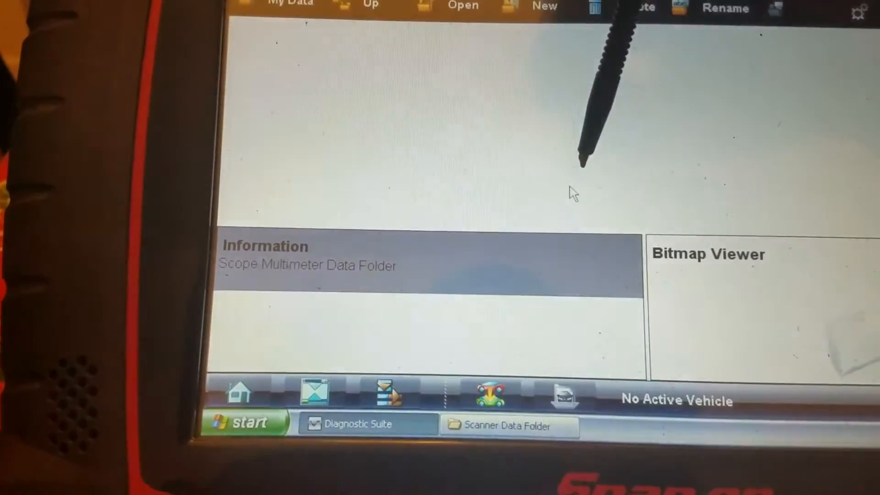
click(634, 127)
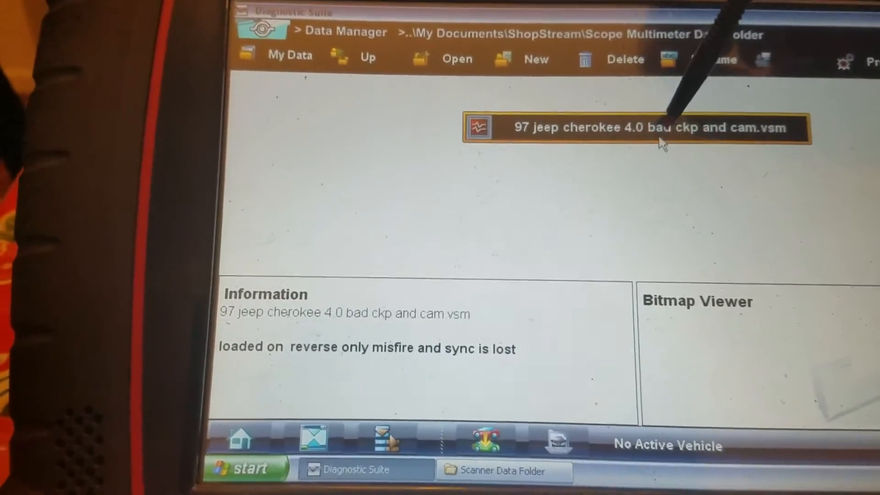
double_click(645, 127)
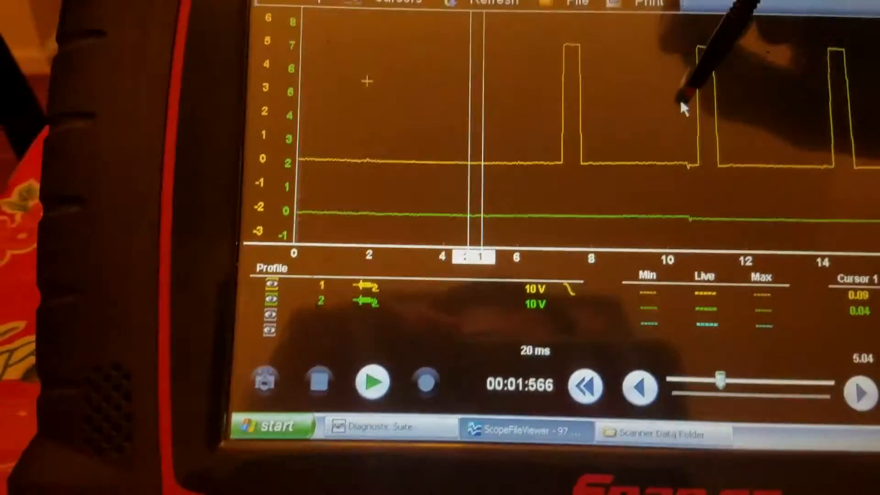